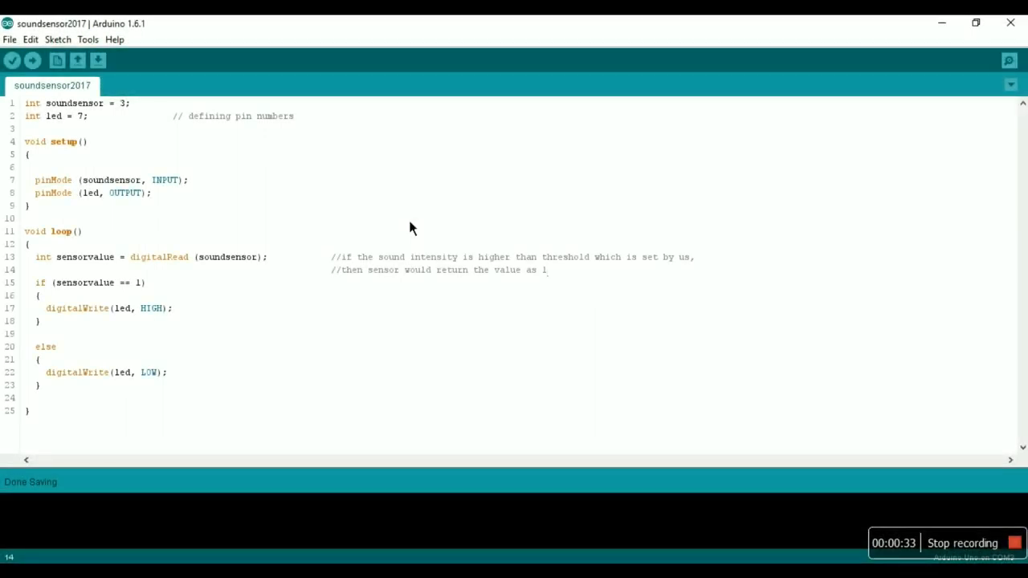
mouse_move(588, 231)
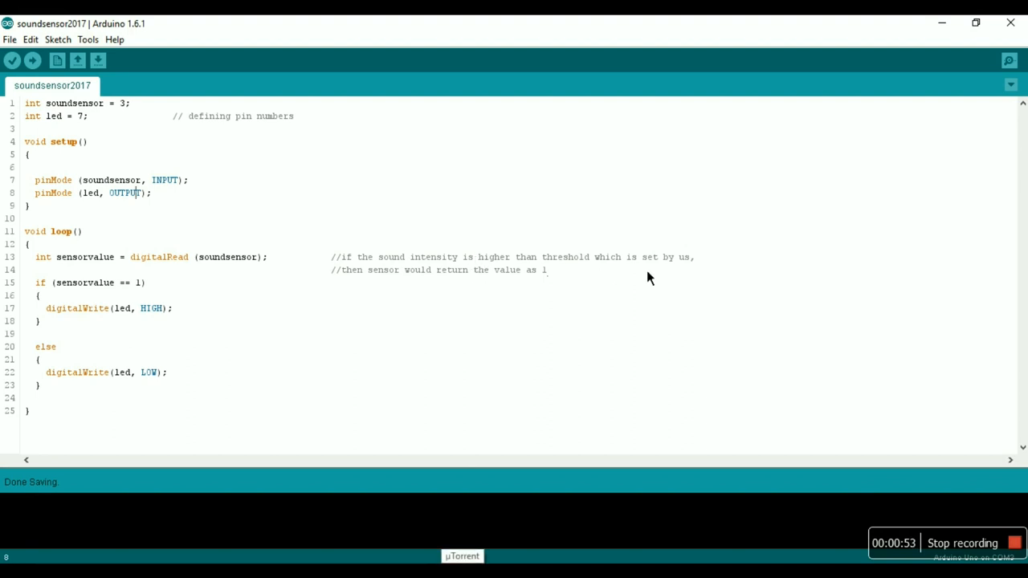
mouse_move(588, 304)
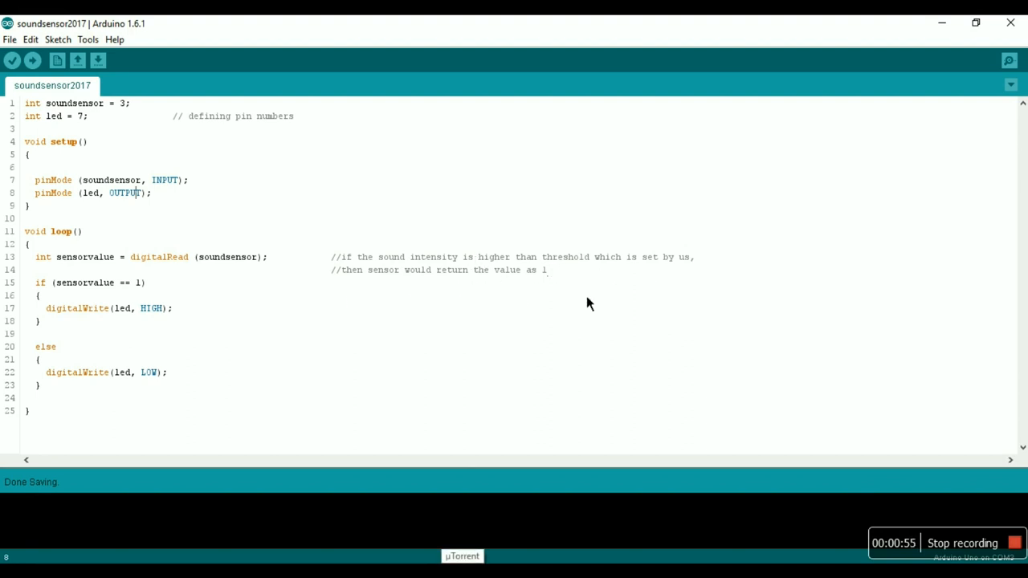